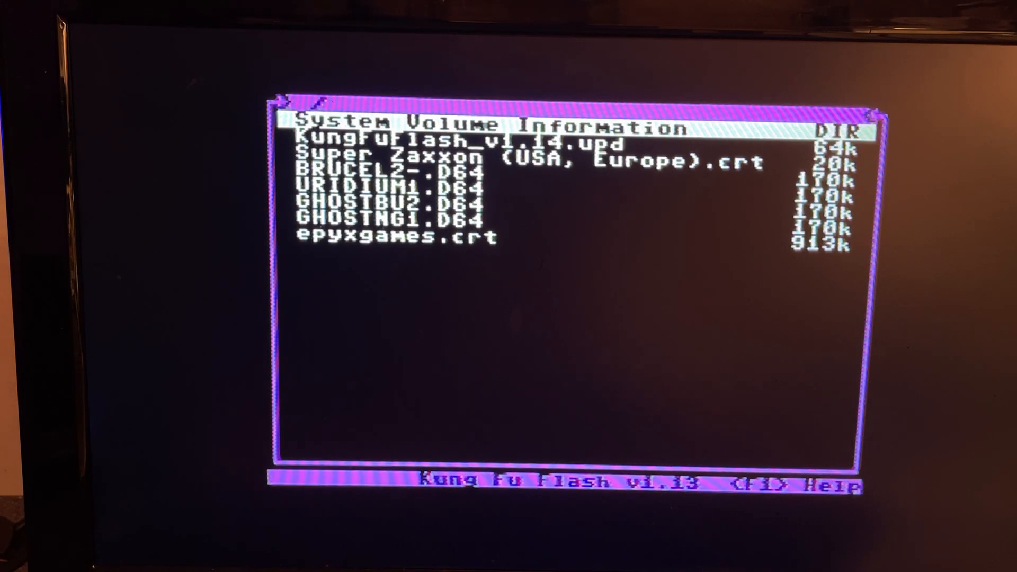
# Run the KungFuFlash_v1.14.upd file and confirm Upgrade to move the firmware to v1.14.
pyautogui.press('Down')
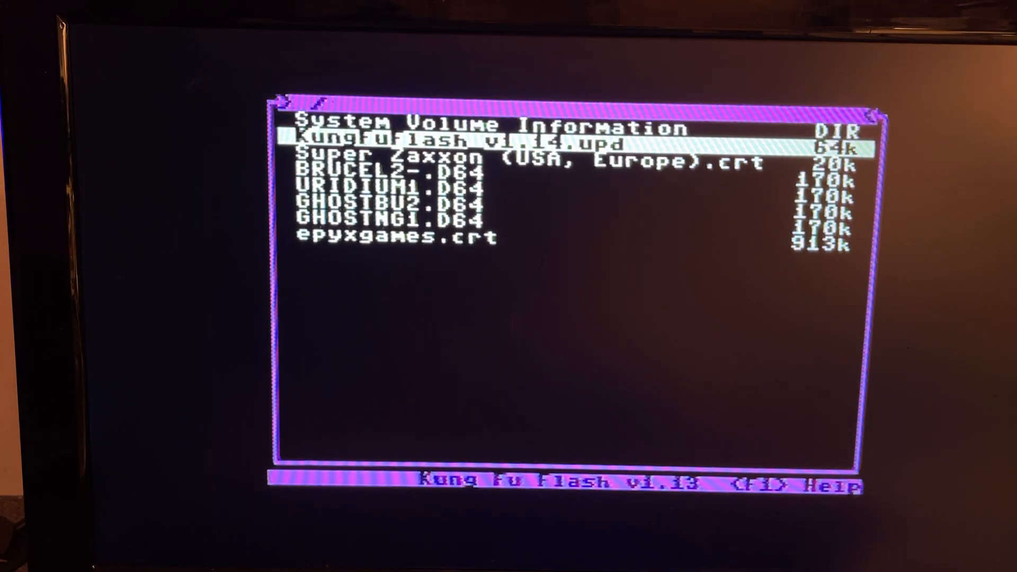
pyautogui.press('Return')
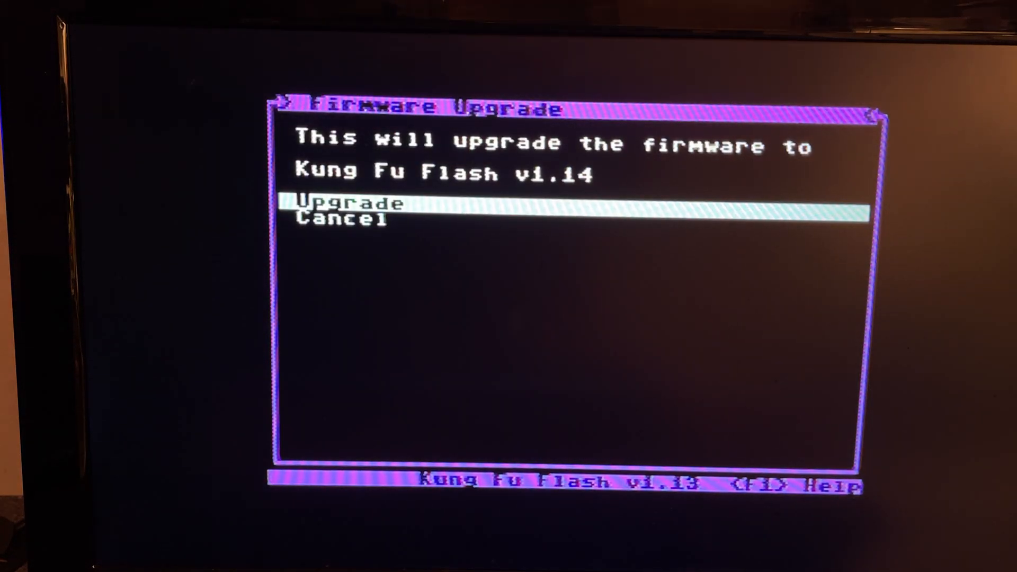
pyautogui.press('Return')
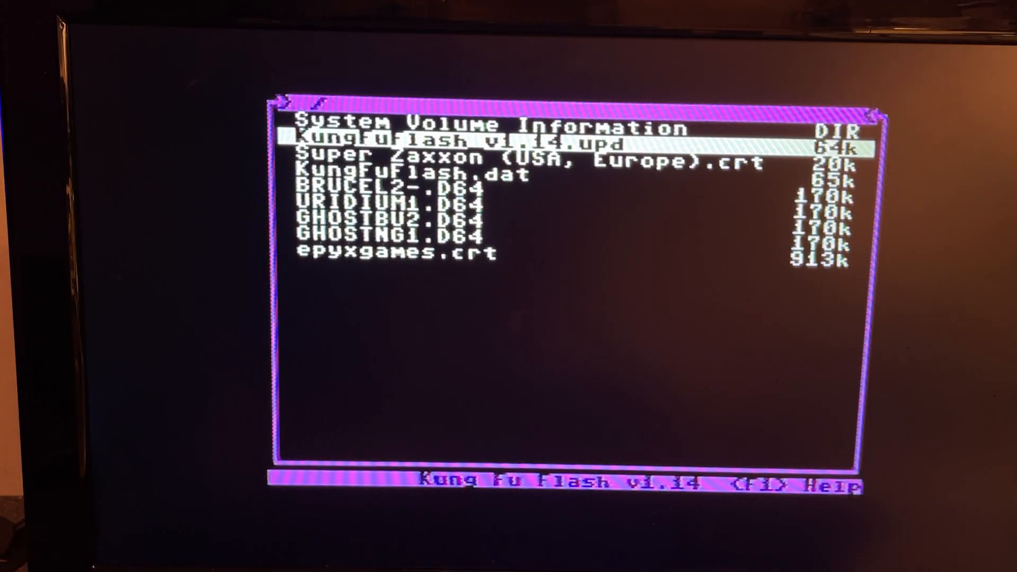
pyautogui.press('Down')
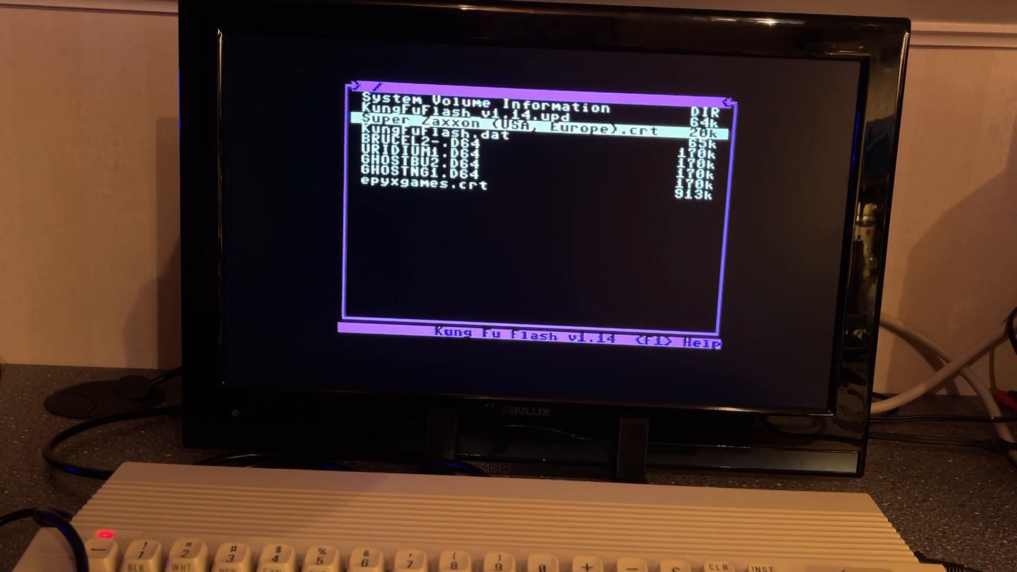
pyautogui.press('Down')
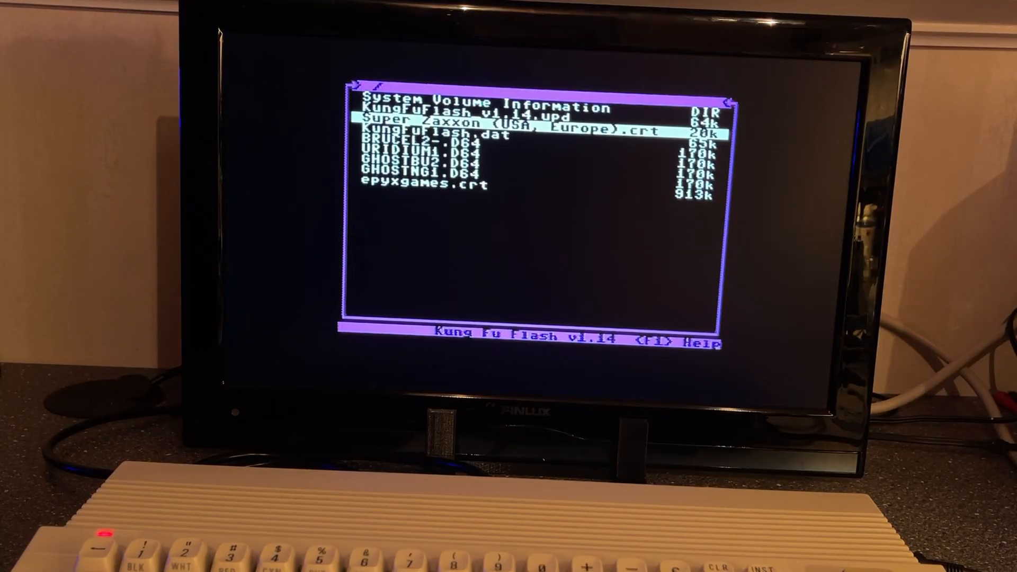
pyautogui.press('Down')
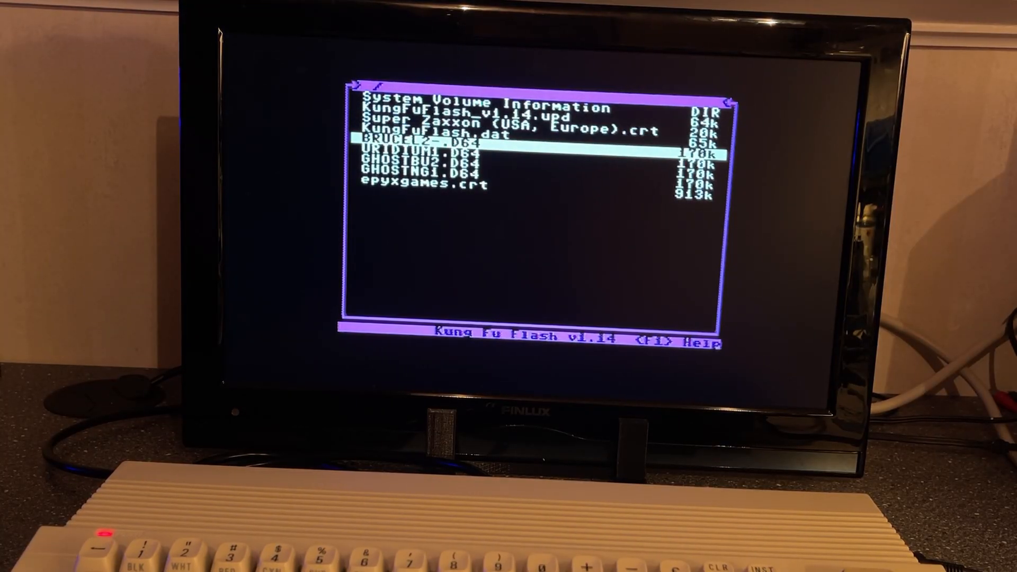
pyautogui.press('Down')
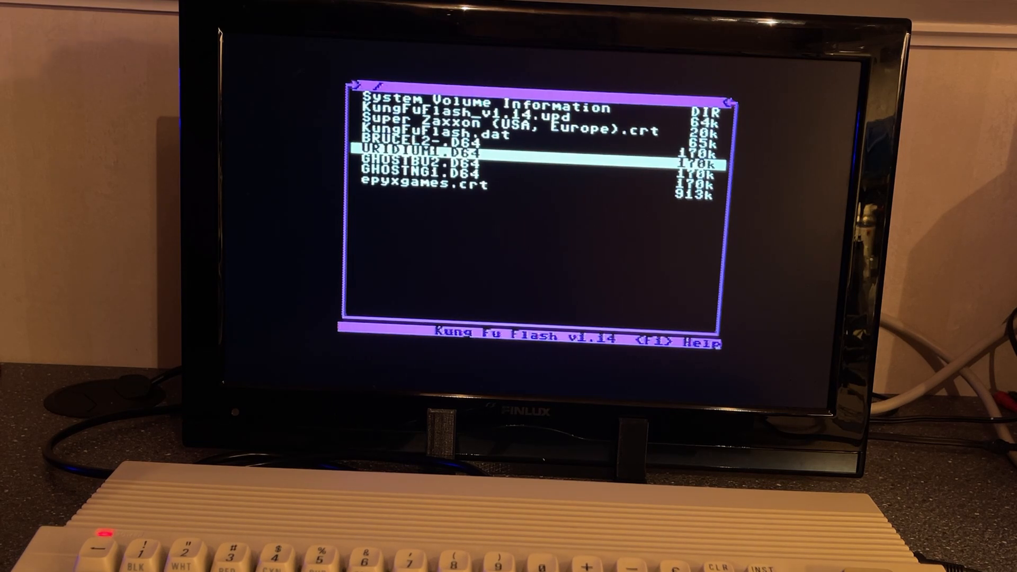
pyautogui.press('Return')
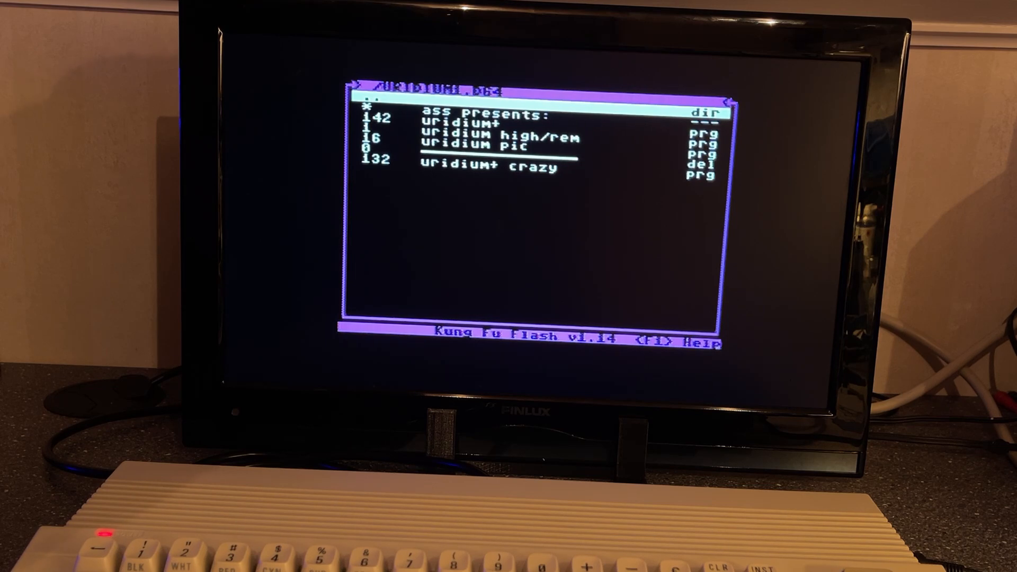
pyautogui.press('Down')
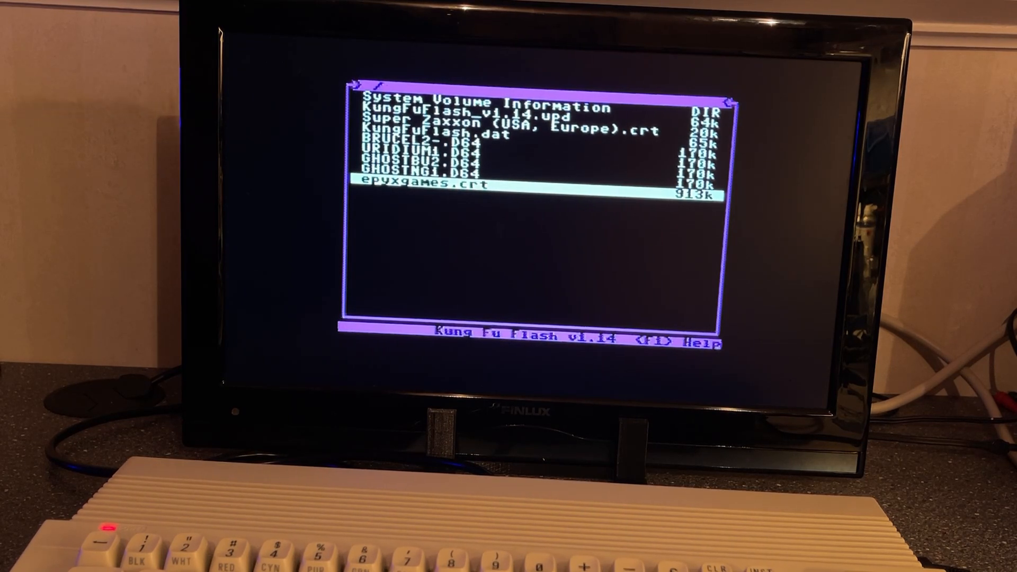
pyautogui.press('Return')
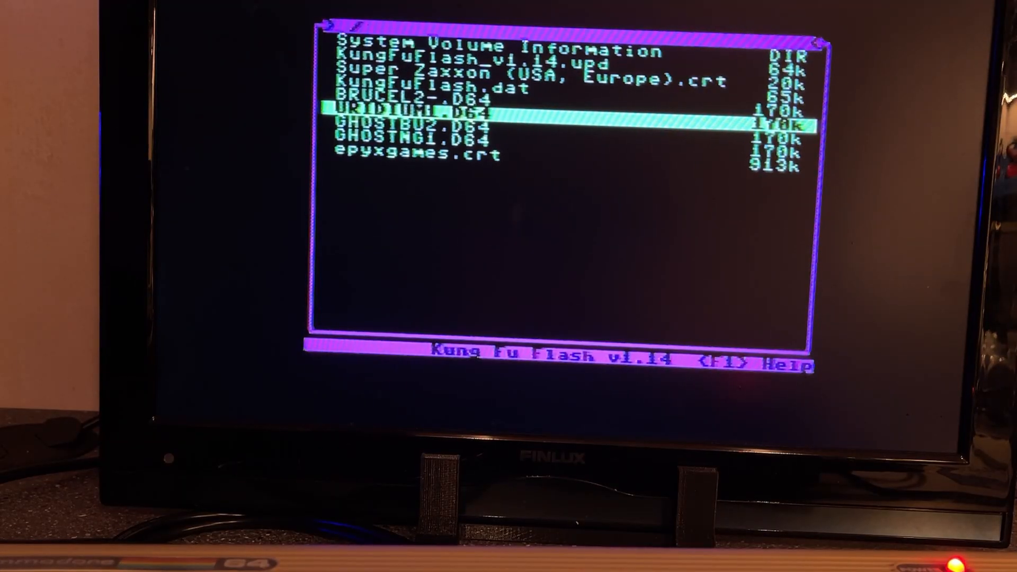
# Open URIDIUM1.D64 and load its first program to start Uridium.
pyautogui.press('Return')
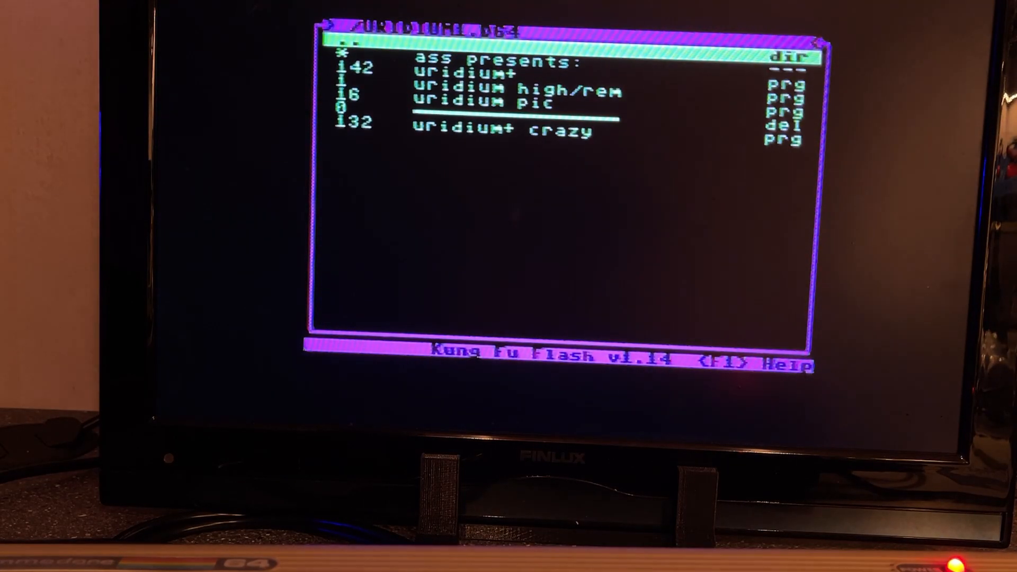
pyautogui.press('Return')
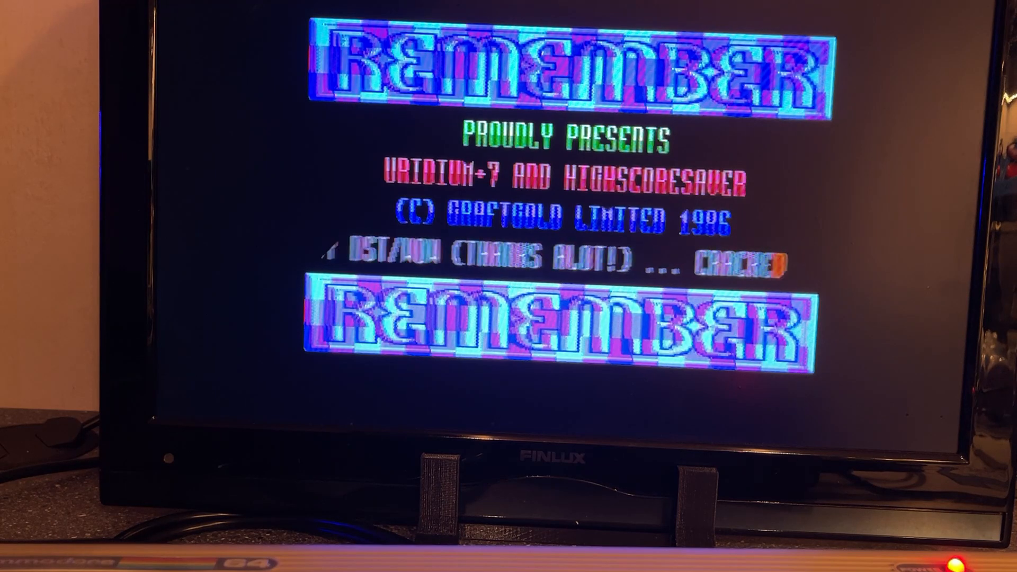